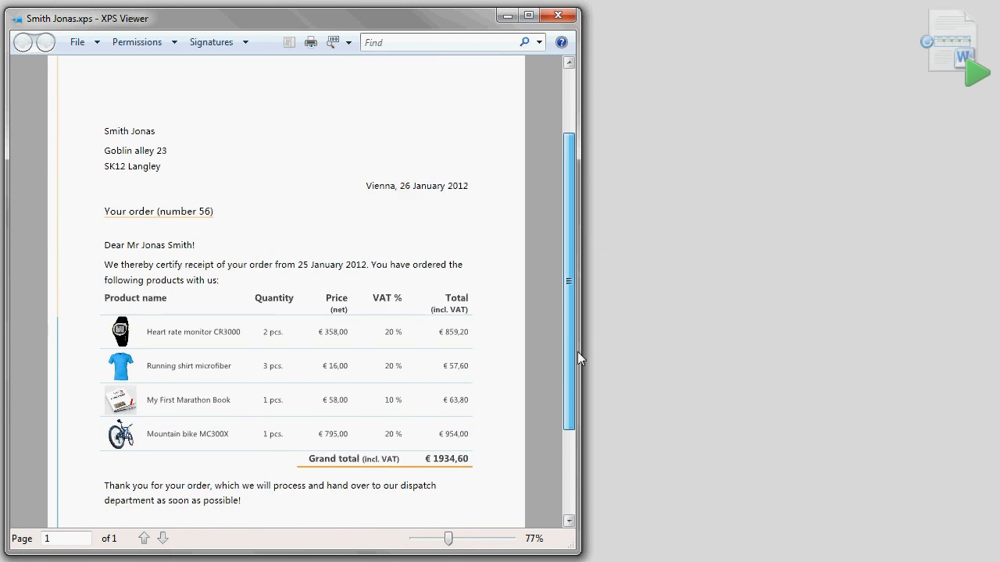
# Step: Scroll through the order confirmation template with its unfilled placeholder text
pyautogui.scroll(-3)
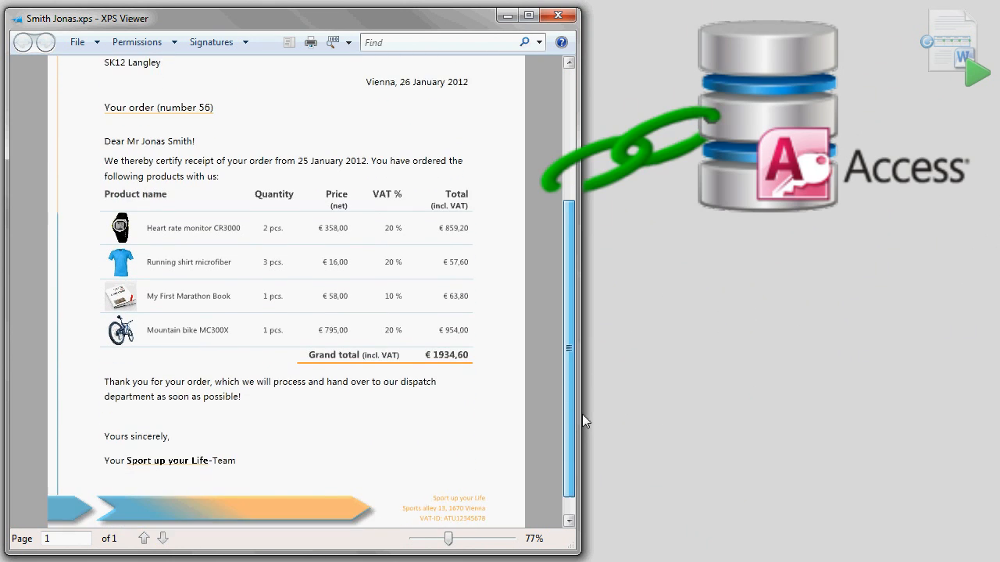
pyautogui.scroll(-3)
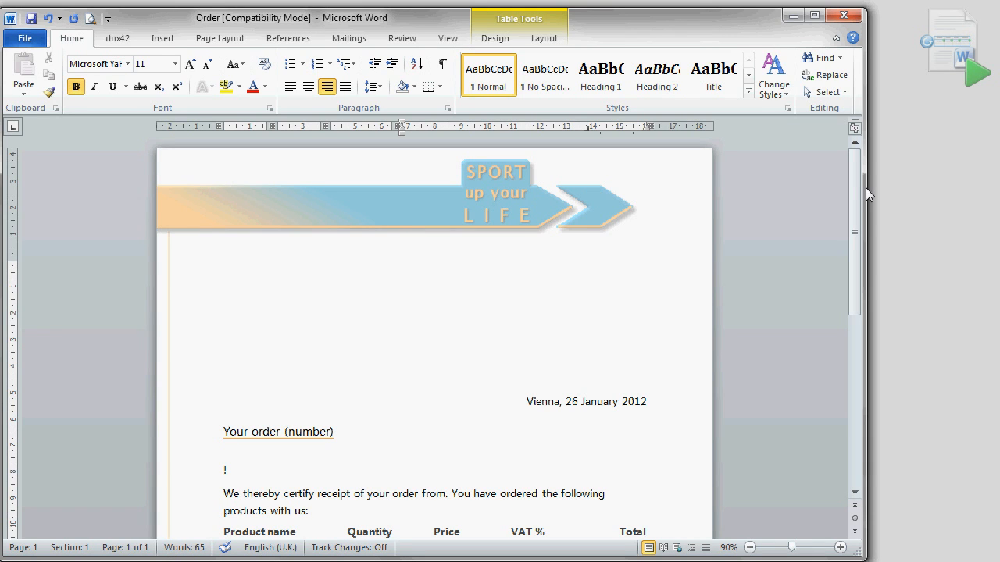
pyautogui.scroll(-3)
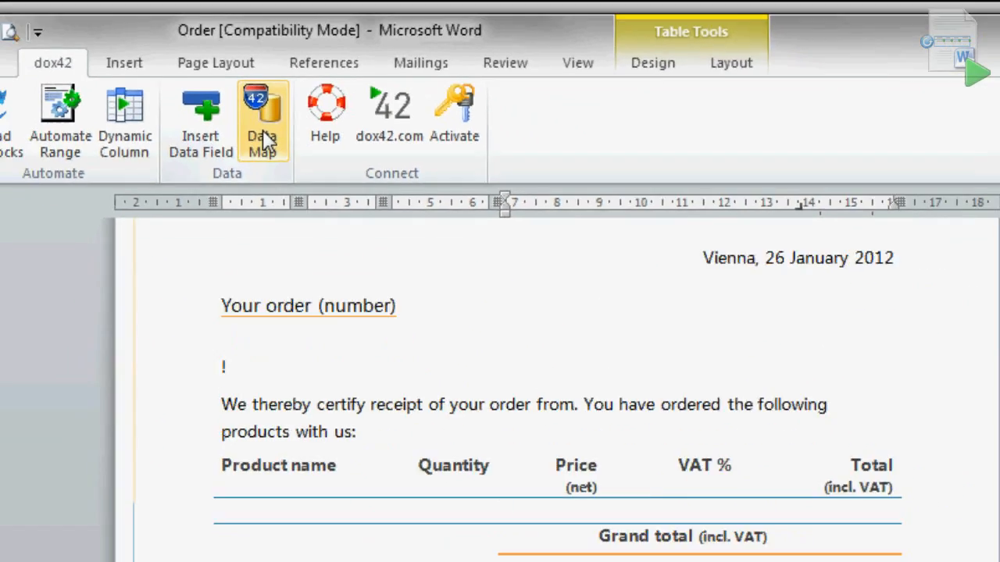
# Step: Add input parameter Order_Number with the comment 'Please enter your order number!'
pyautogui.click(262, 117)
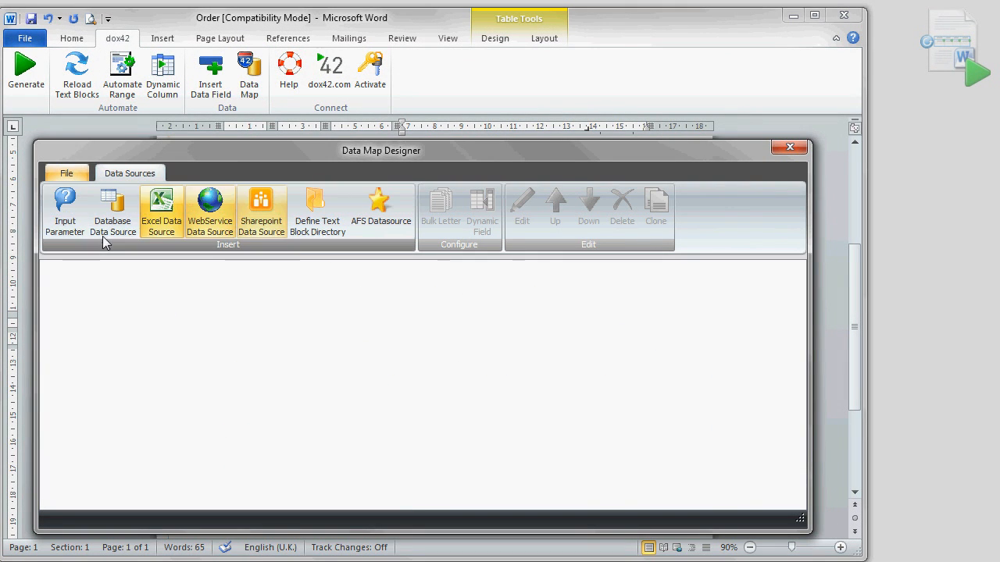
pyautogui.click(65, 211)
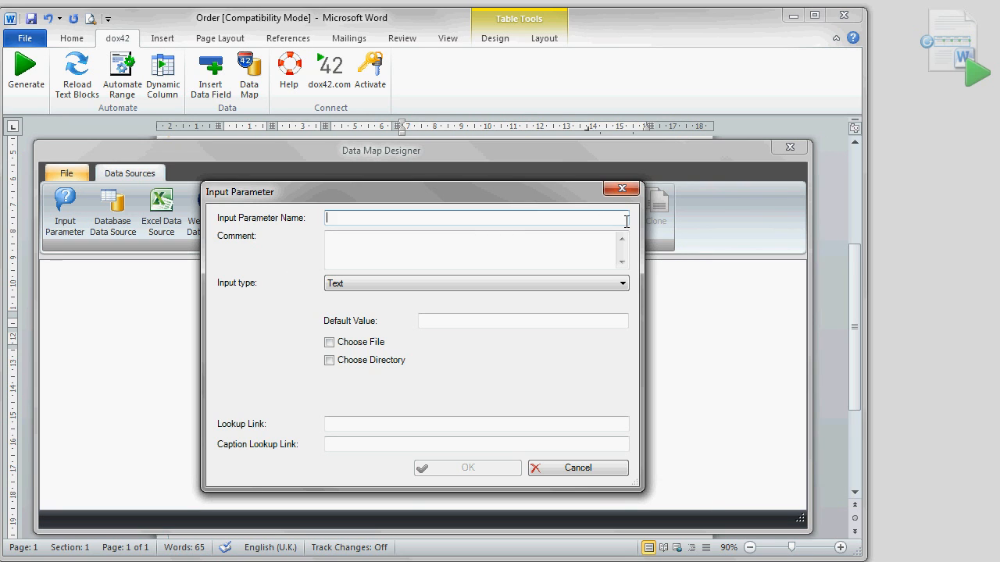
pyautogui.write('Please enter your order number!')
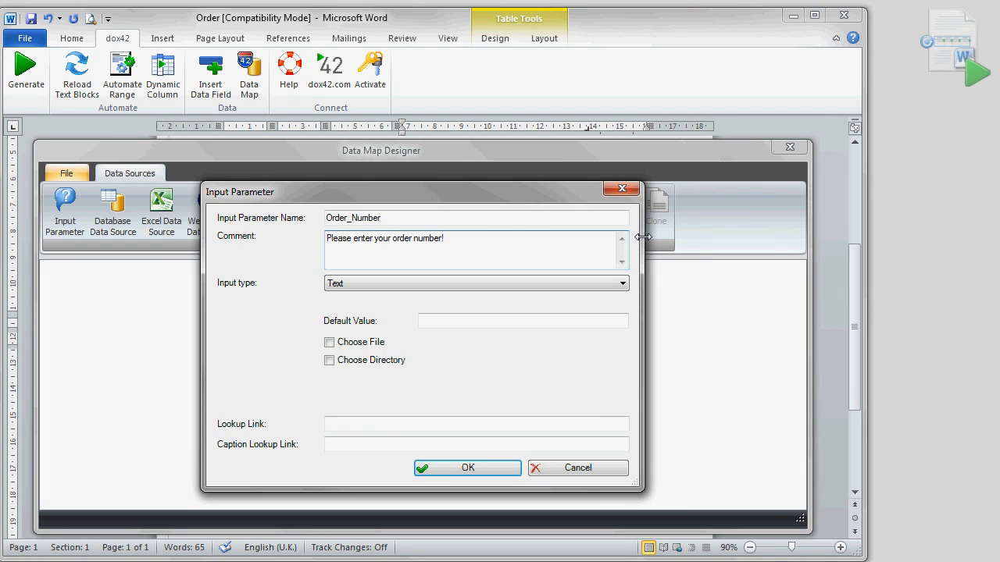
pyautogui.click(467, 467)
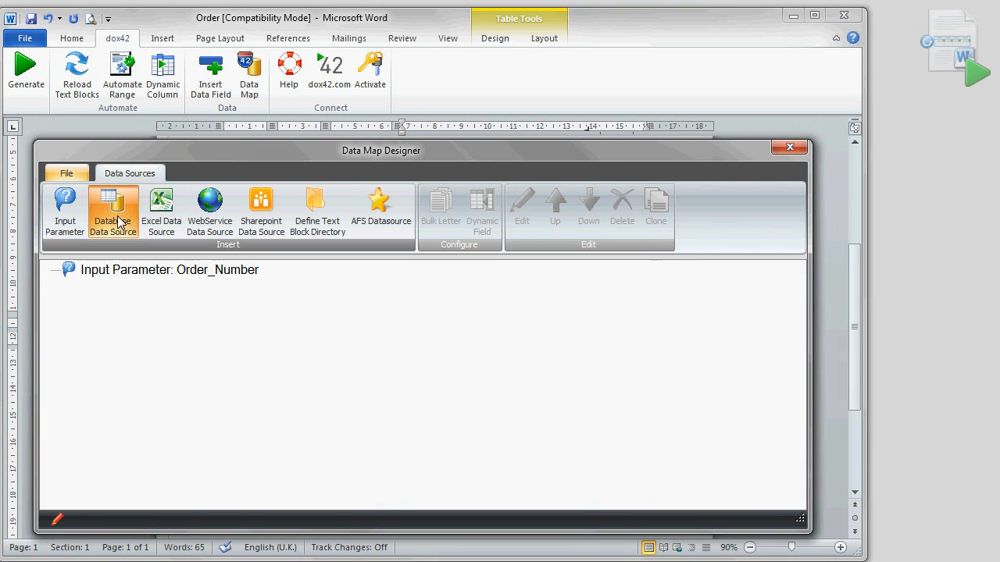
# Step: Create the Orders database source selecting all Orders fields, filtered by the Order_Number parameter
pyautogui.click(112, 211)
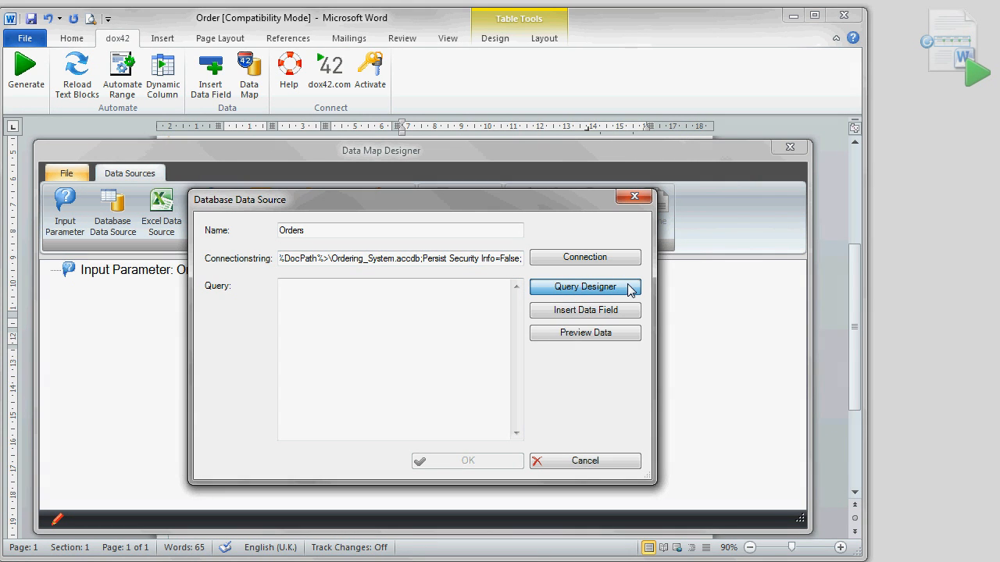
pyautogui.click(584, 287)
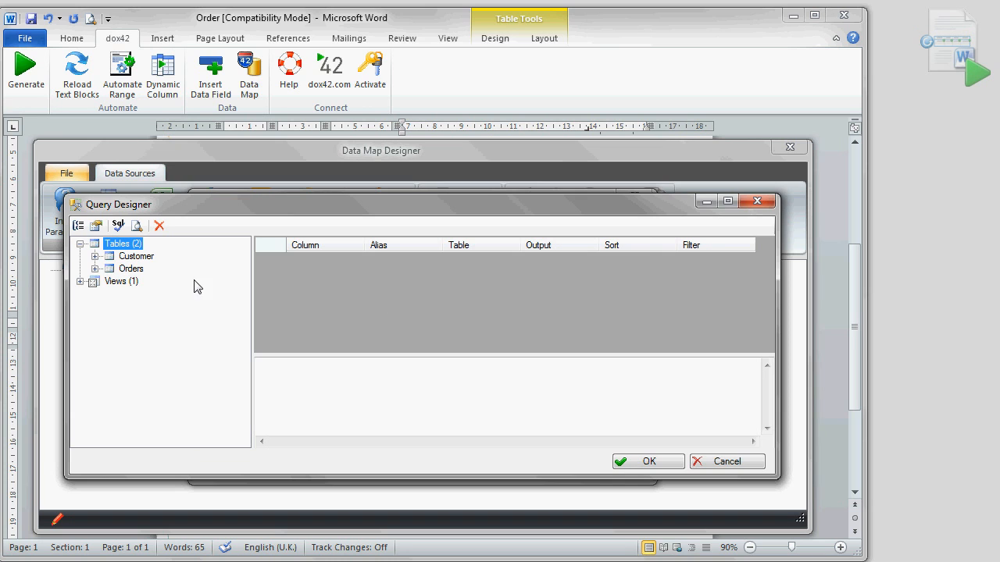
pyautogui.click(94, 269)
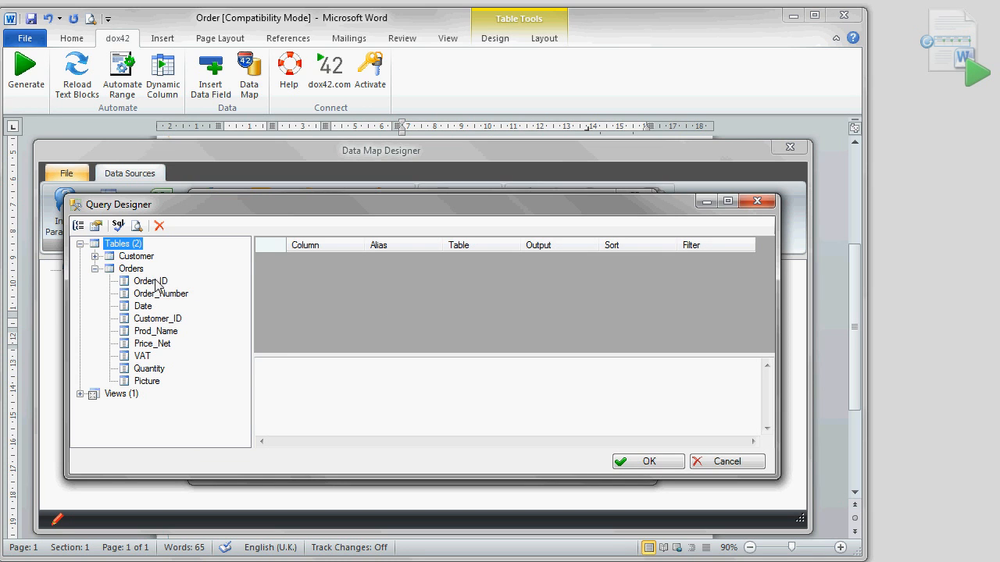
pyautogui.doubleClick(161, 294)
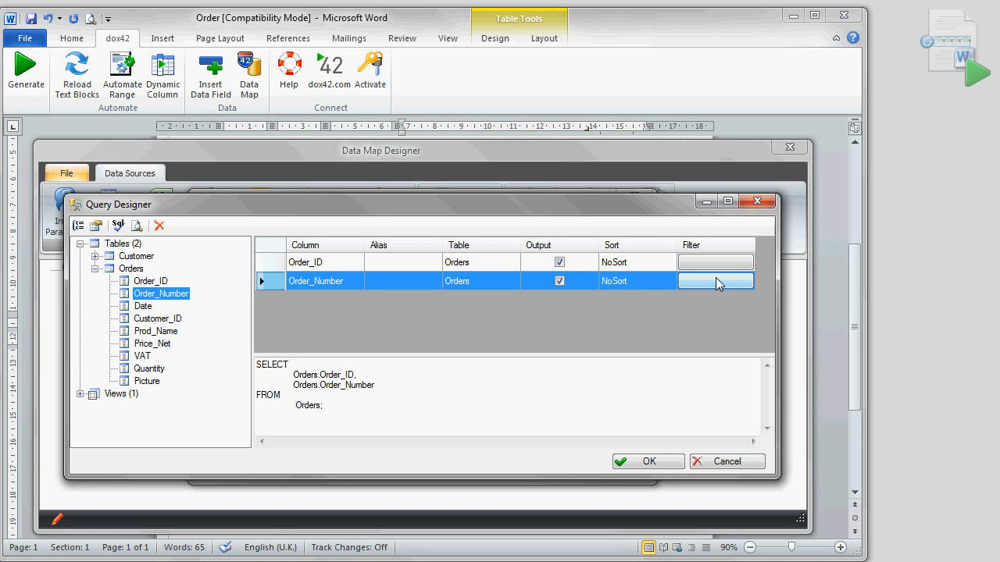
pyautogui.click(716, 281)
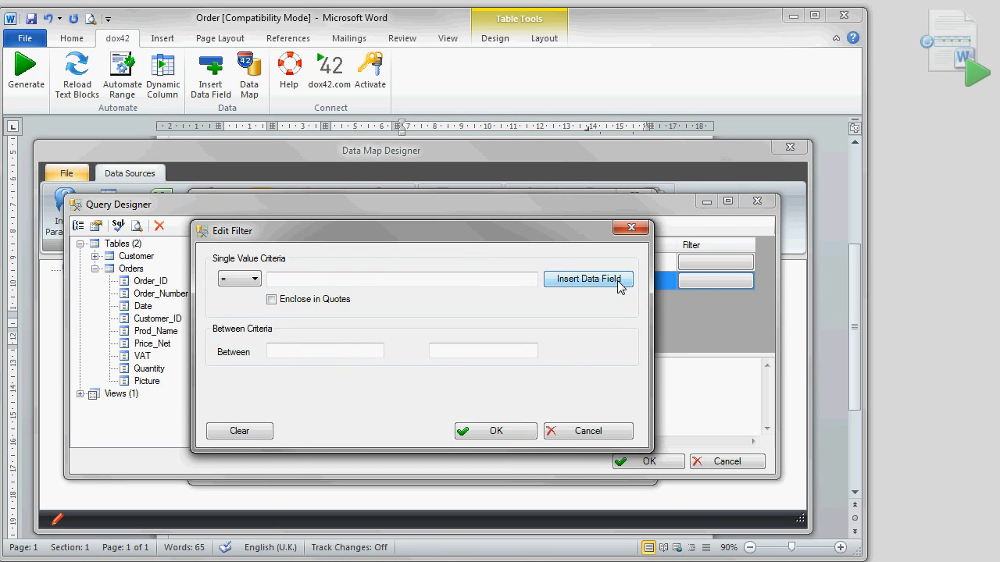
pyautogui.click(587, 278)
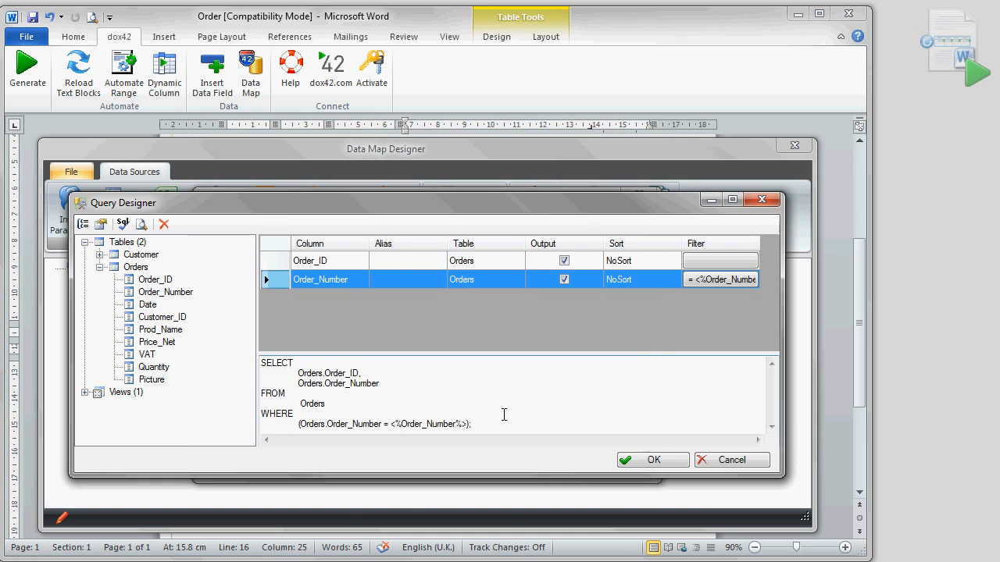
pyautogui.doubleClick(147, 303)
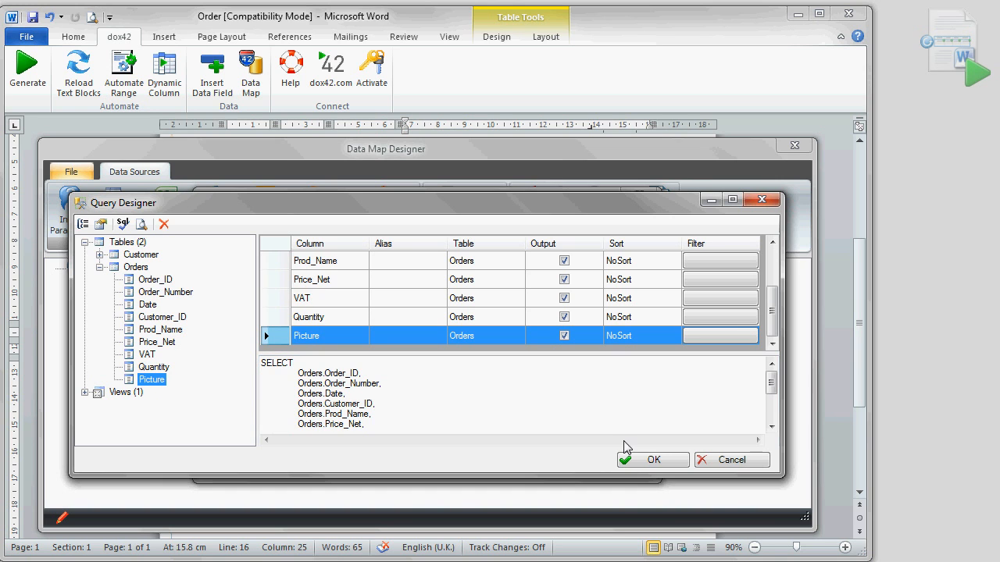
# Step: Confirm the query and preview it for order 56, returning four product records
pyautogui.click(653, 460)
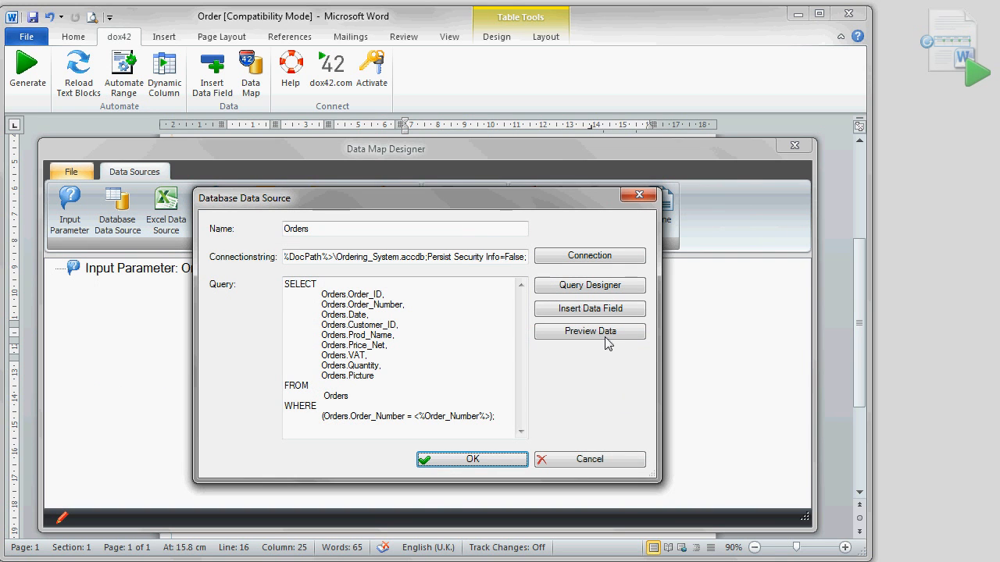
pyautogui.click(589, 332)
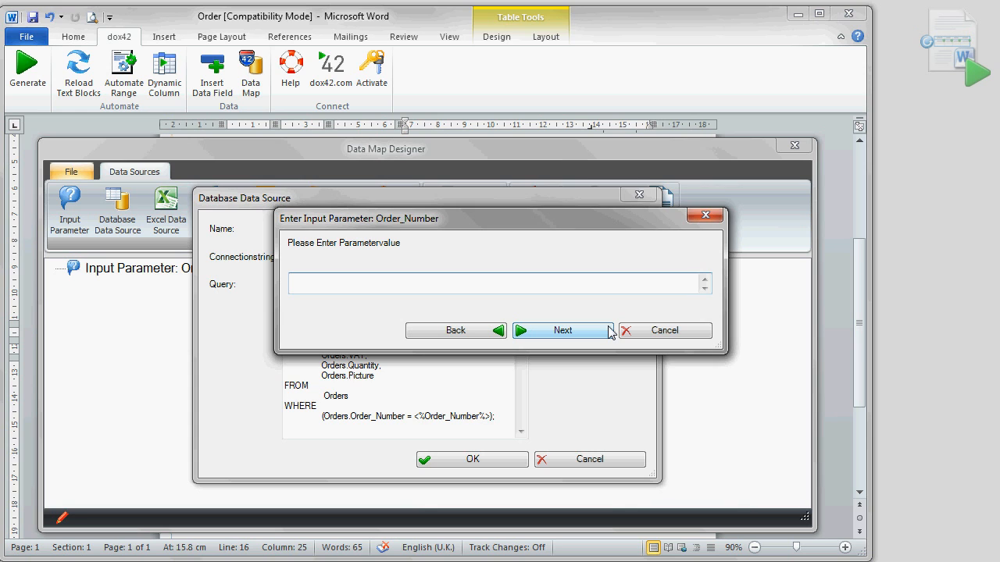
pyautogui.write('56')
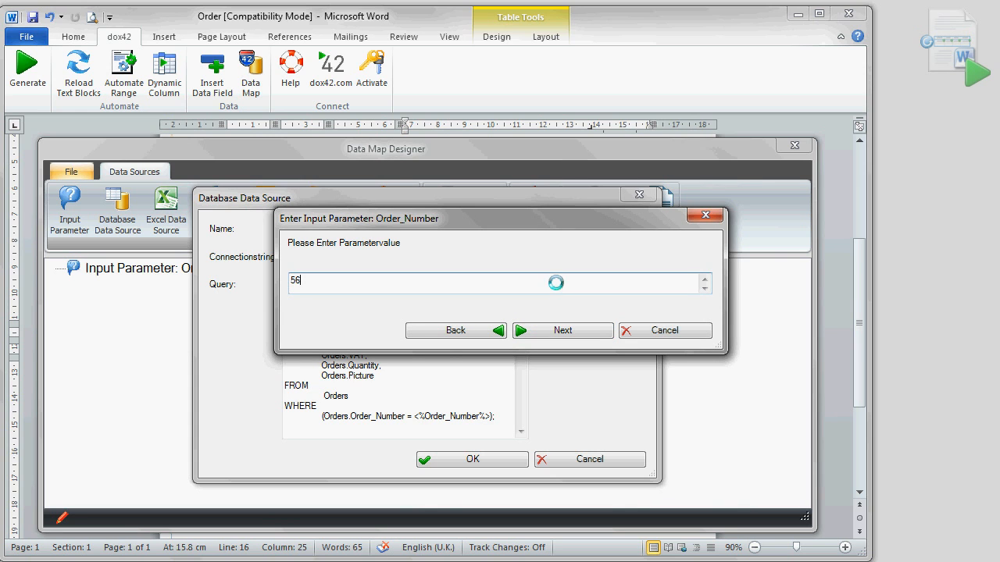
pyautogui.click(563, 329)
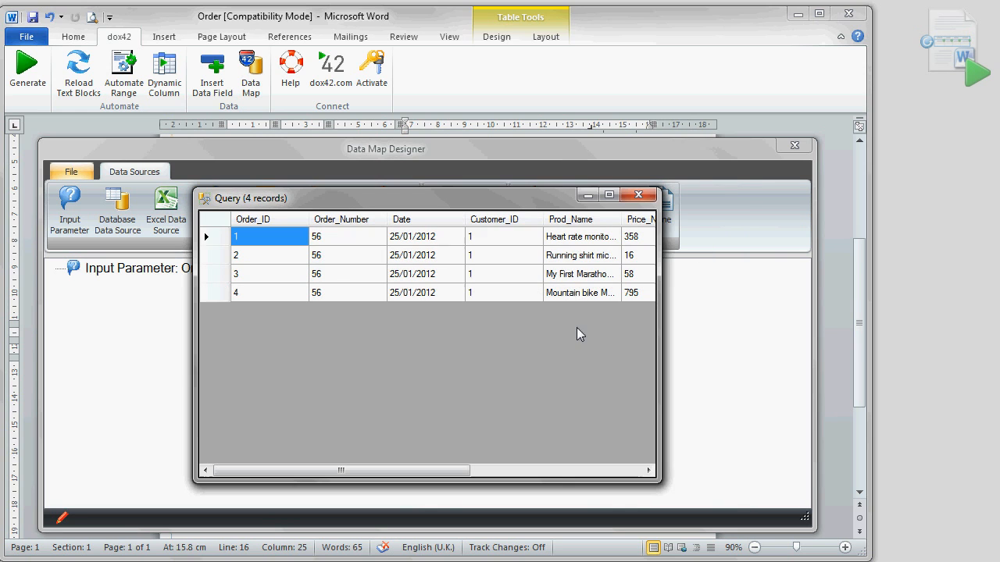
pyautogui.moveTo(640, 194)
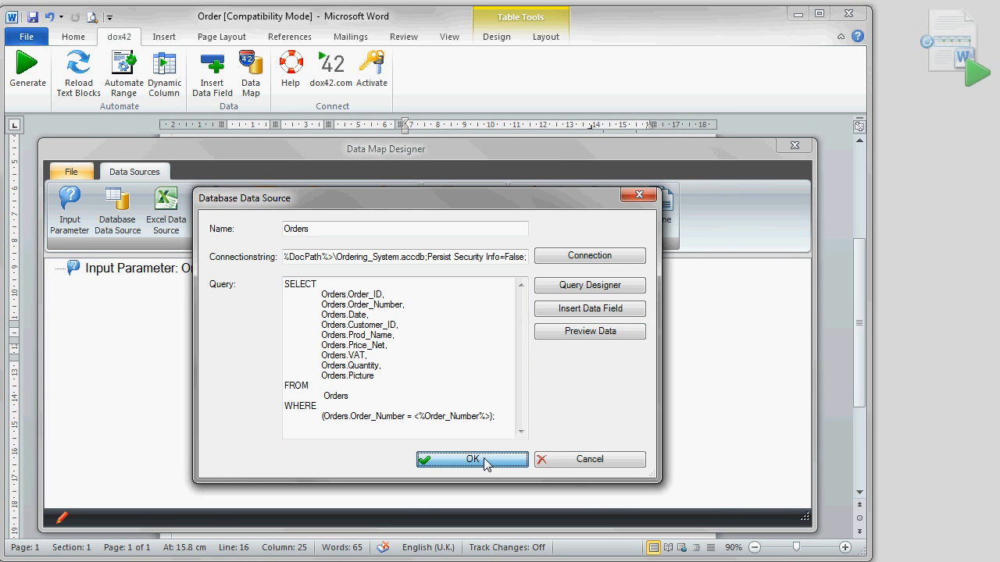
# Step: Save the data map as Orders.dm and close the Data Map Designer
pyautogui.click(472, 459)
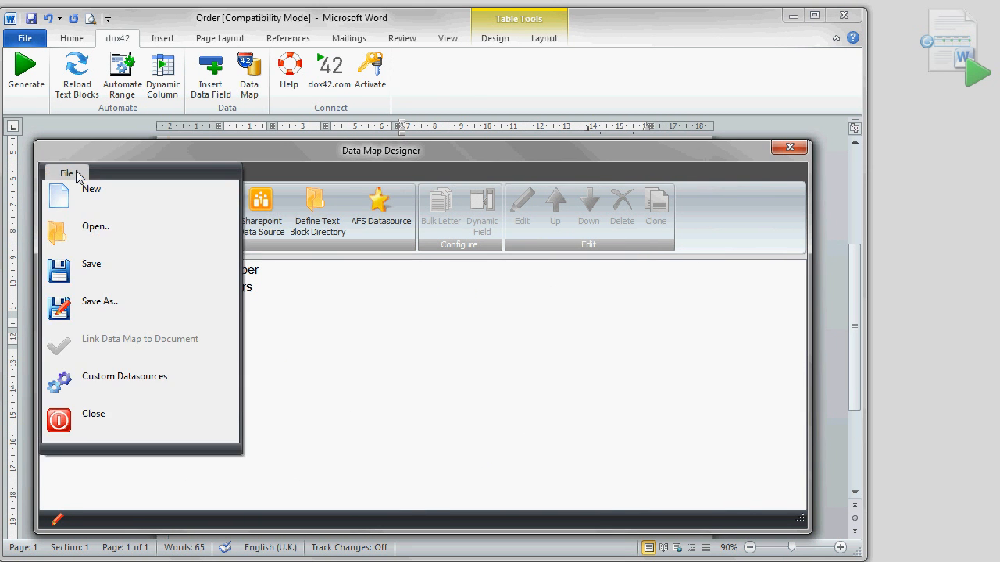
pyautogui.click(100, 301)
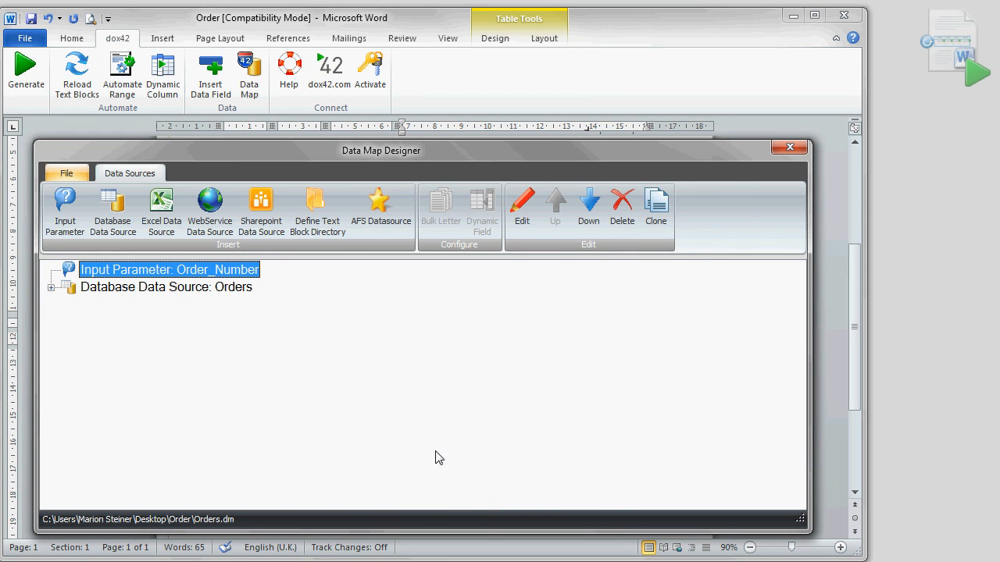
pyautogui.click(787, 147)
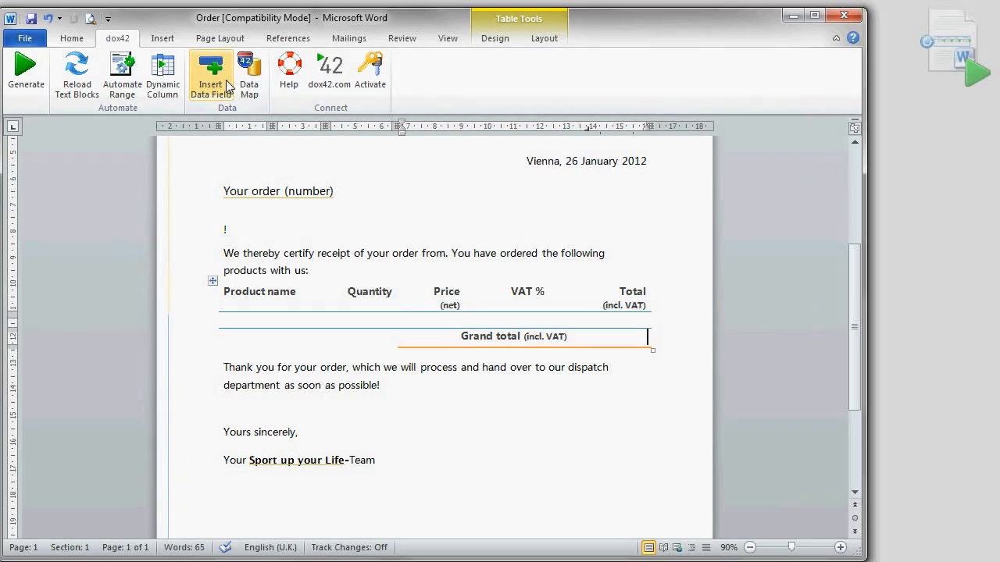
# Step: Insert the Picture field as an Image with the %DocPath% path into the product row
pyautogui.click(209, 75)
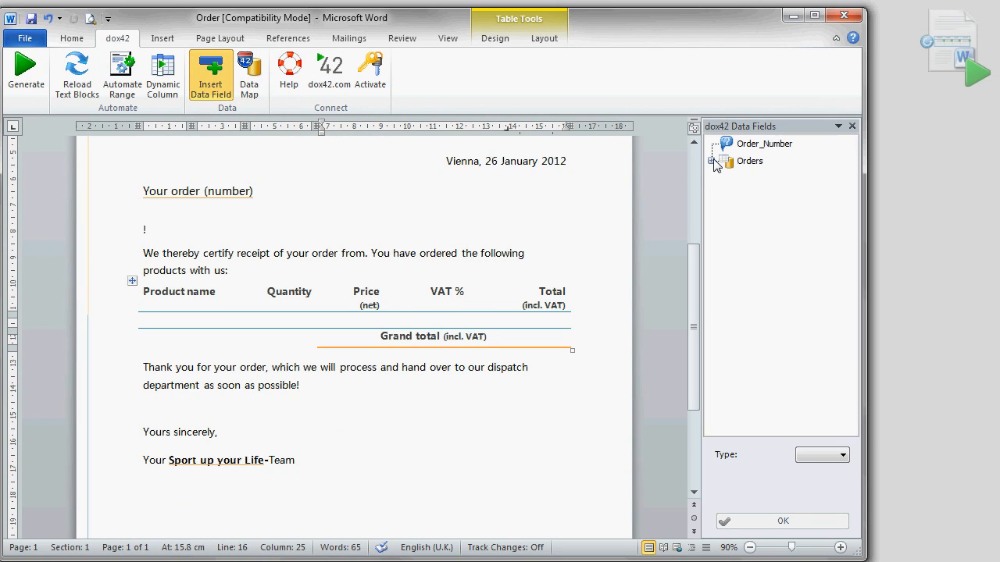
pyautogui.click(713, 161)
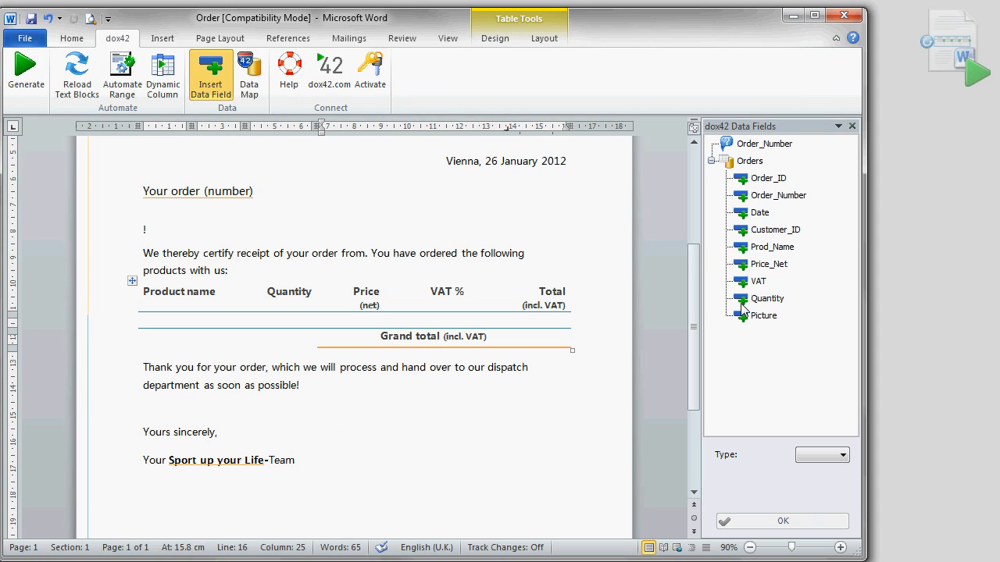
pyautogui.moveTo(743, 311)
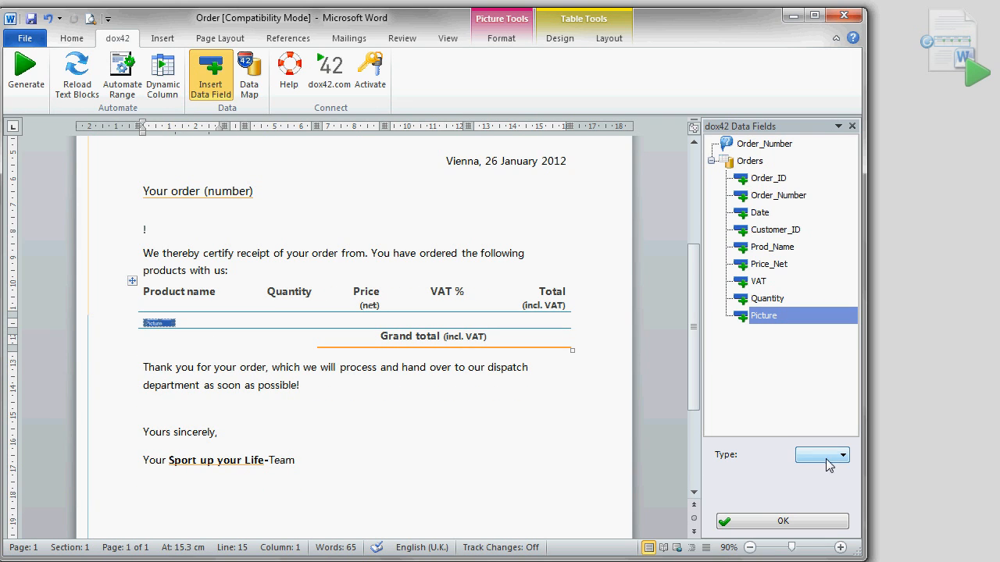
pyautogui.click(844, 457)
pyautogui.write('<')
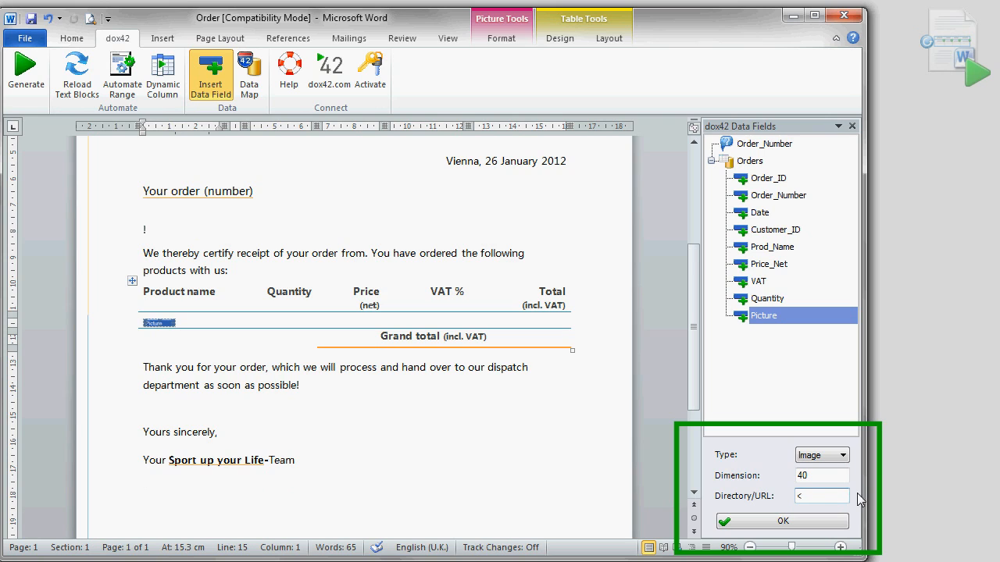
pyautogui.write('%DocPath%')
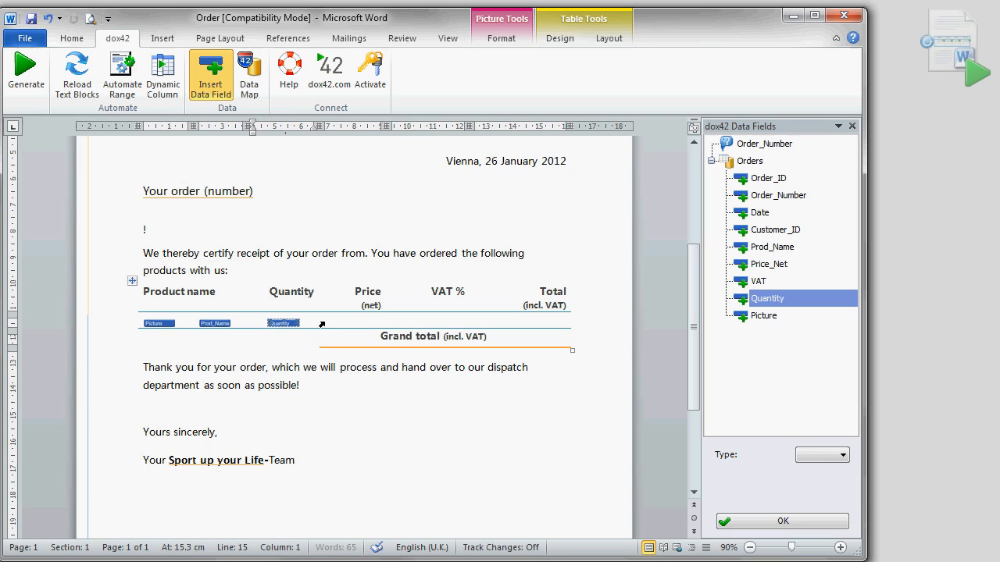
# Step: Insert Quantity as a whole number and Price_Net as a number with 0.00 format
pyautogui.click(843, 455)
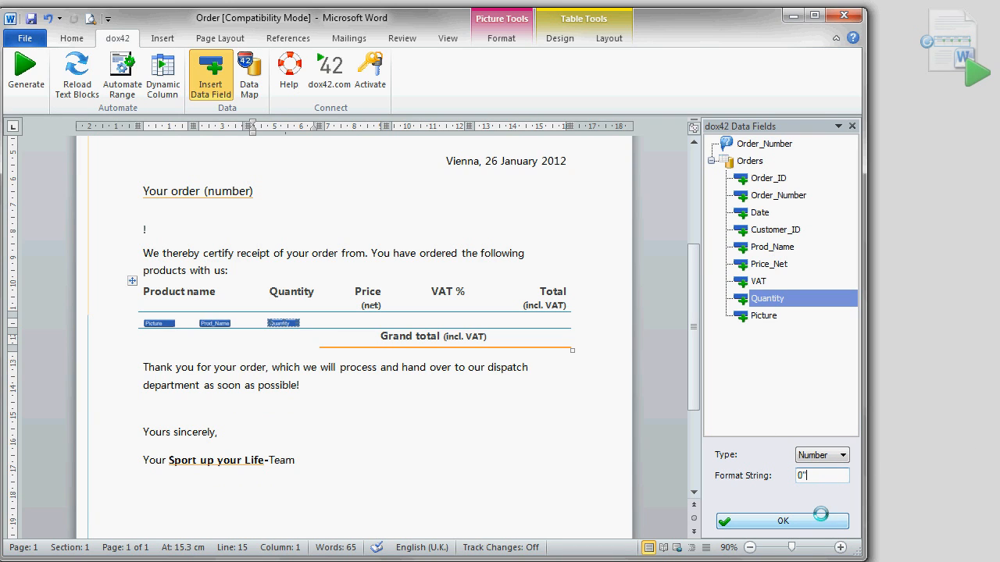
pyautogui.click(769, 264)
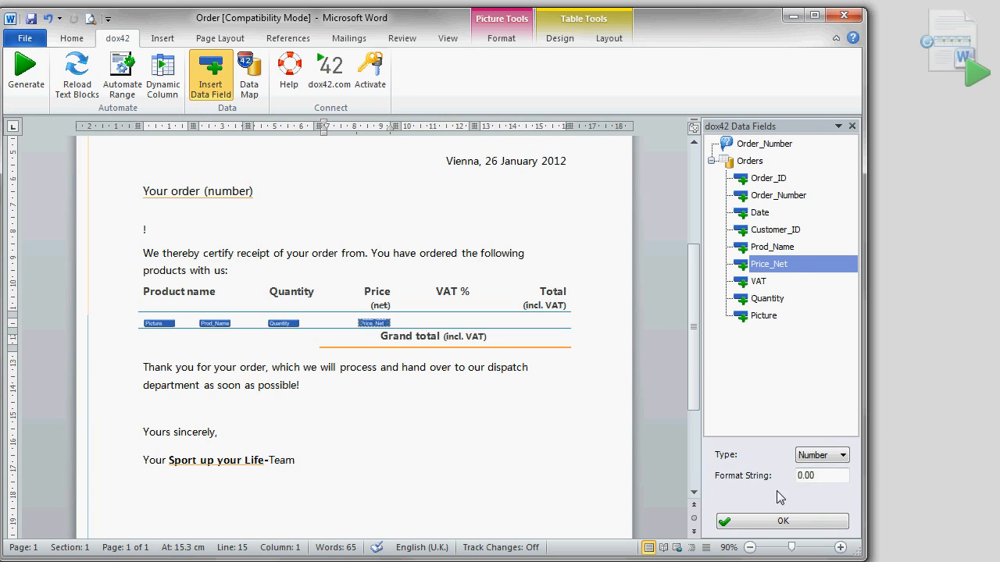
pyautogui.click(759, 281)
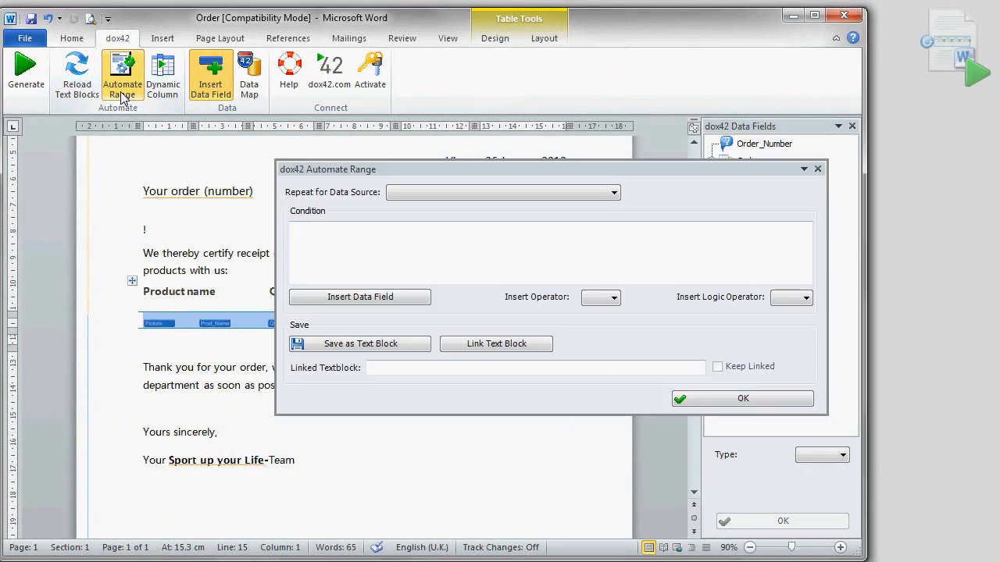
# Step: Set the product table row to repeat for the Orders data source
pyautogui.click(614, 192)
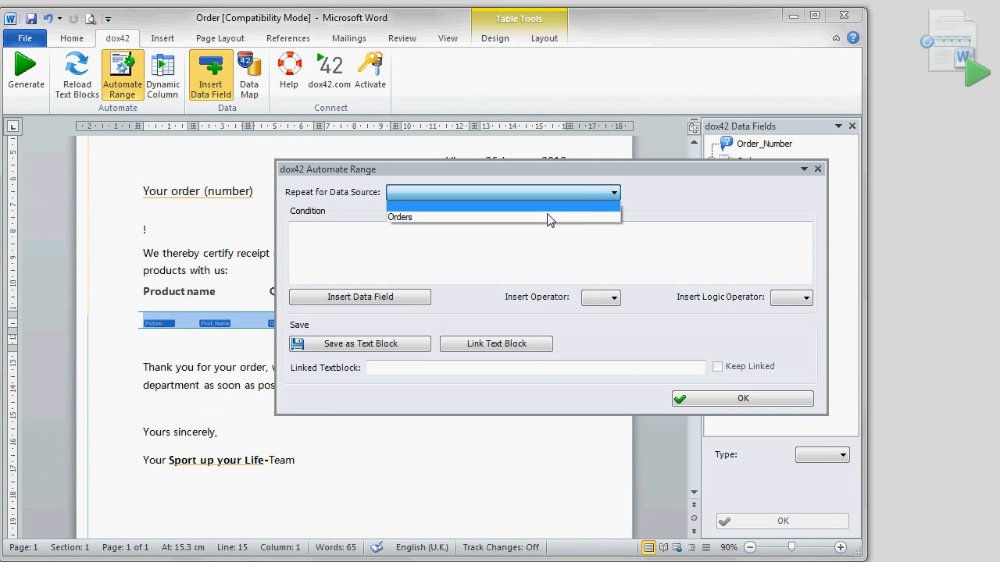
pyautogui.click(400, 217)
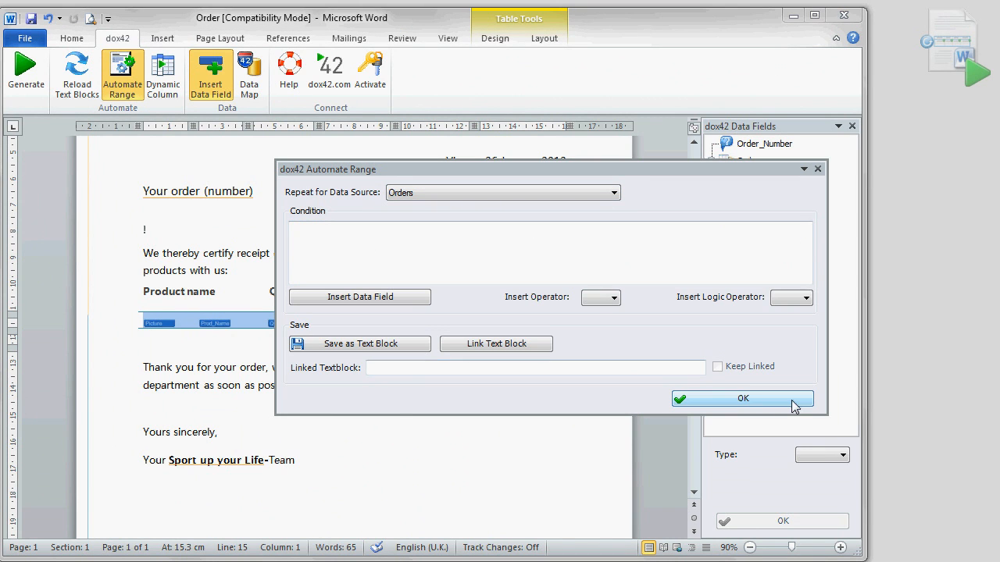
pyautogui.click(740, 398)
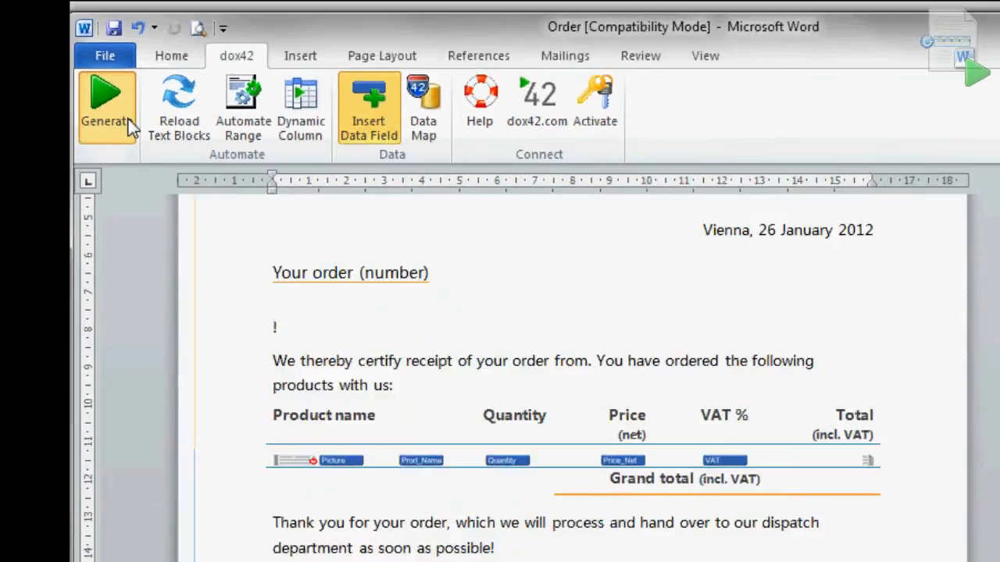
# Step: Generate a test document leaving the order number empty and review it
pyautogui.click(106, 106)
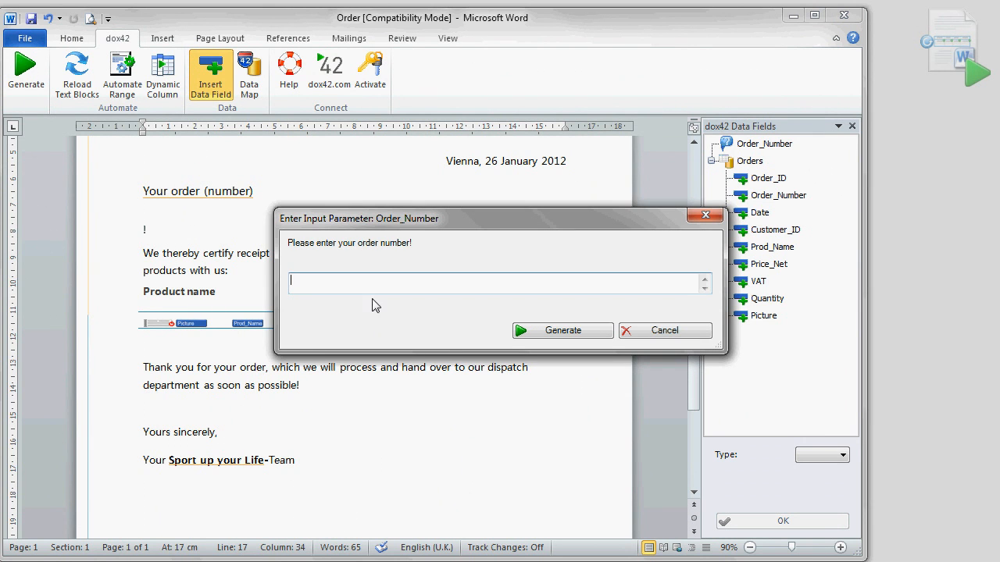
pyautogui.click(563, 330)
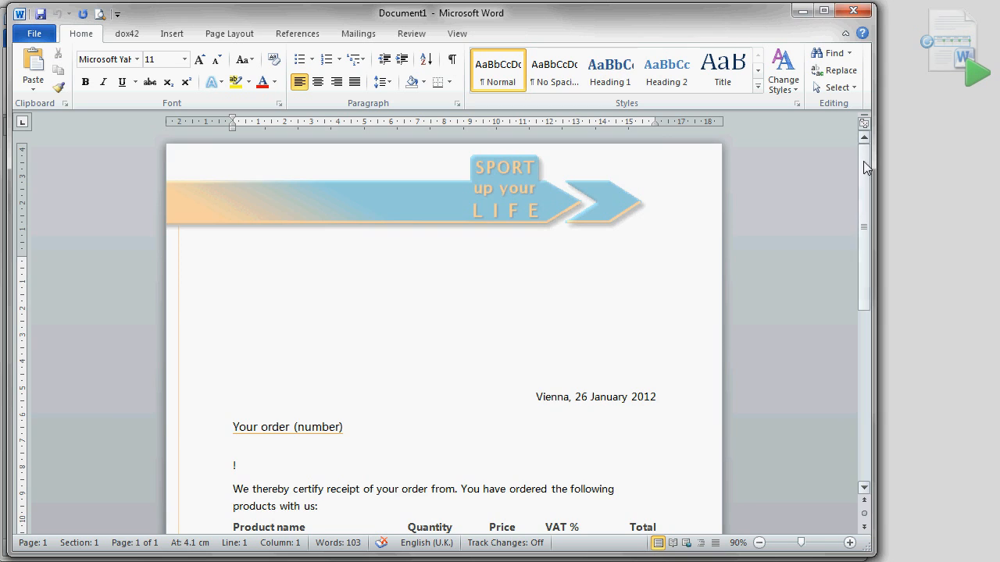
pyautogui.scroll(-3)
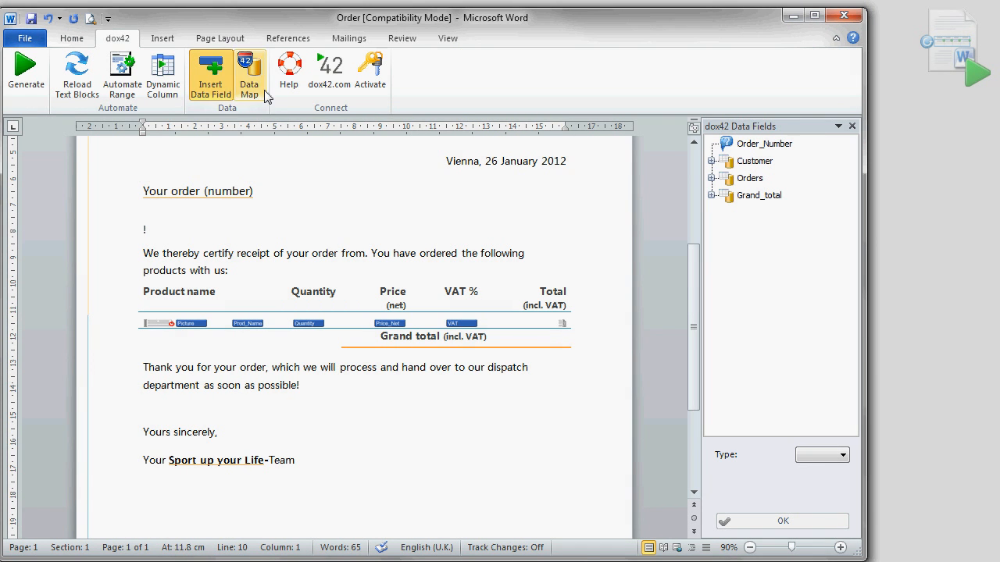
# Step: Review the Total dynamic field's Visual Basic code under Orders, accept it and close the designer
pyautogui.click(249, 75)
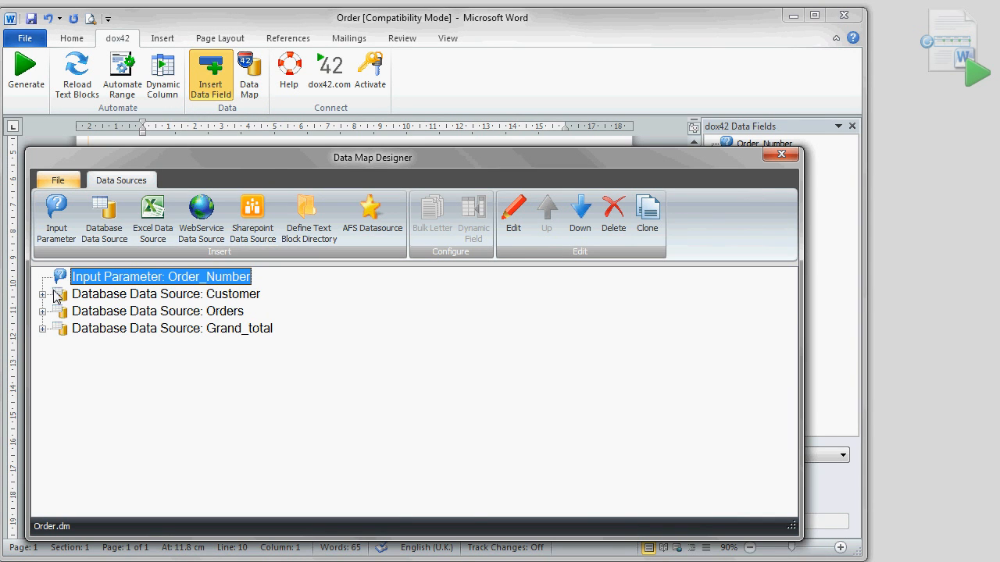
pyautogui.click(44, 294)
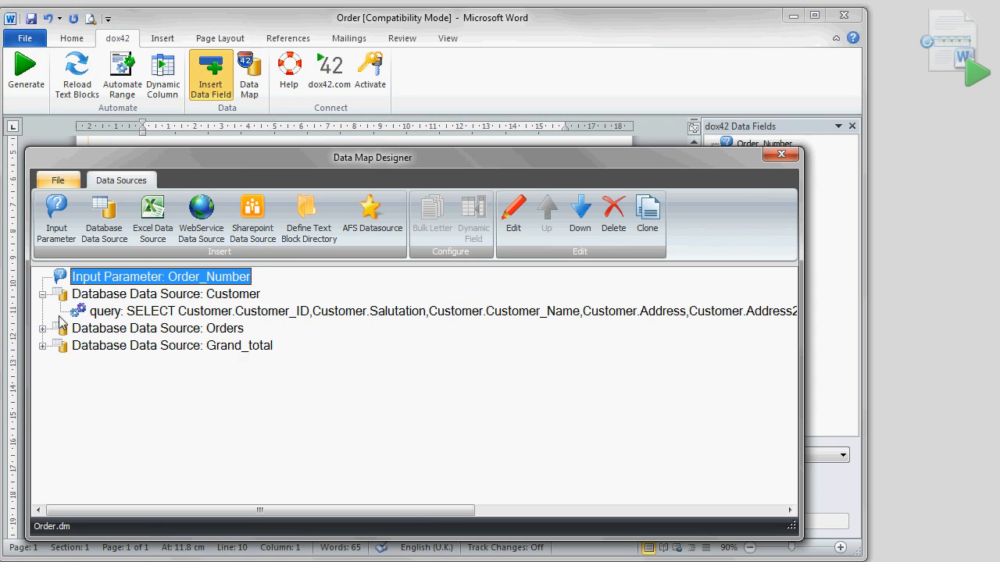
pyautogui.click(44, 328)
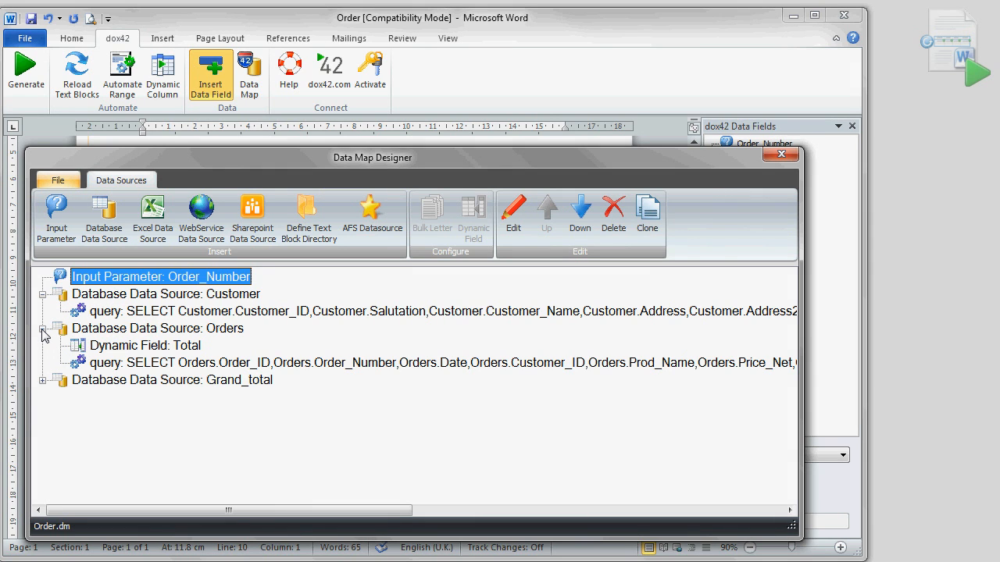
pyautogui.click(143, 345)
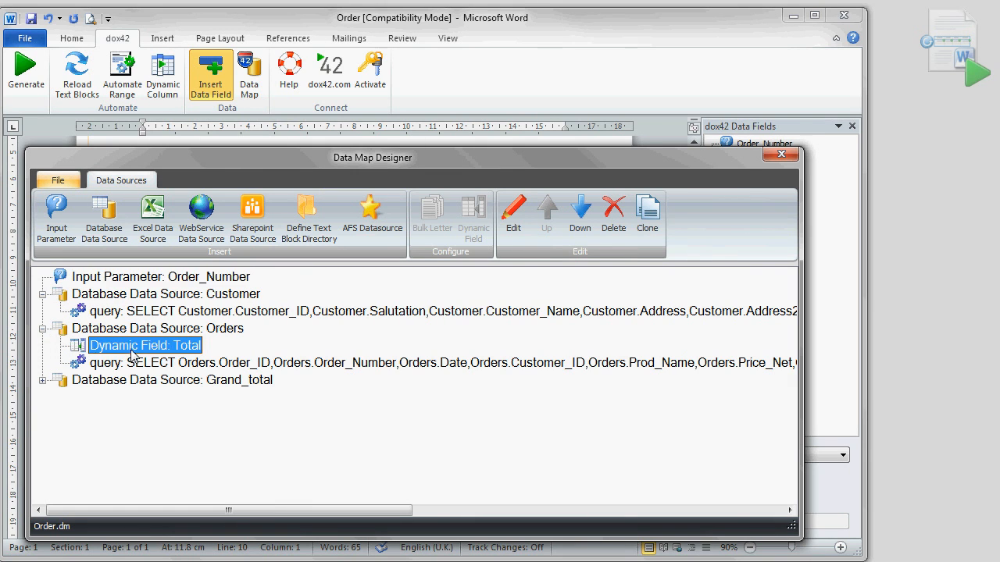
pyautogui.click(513, 216)
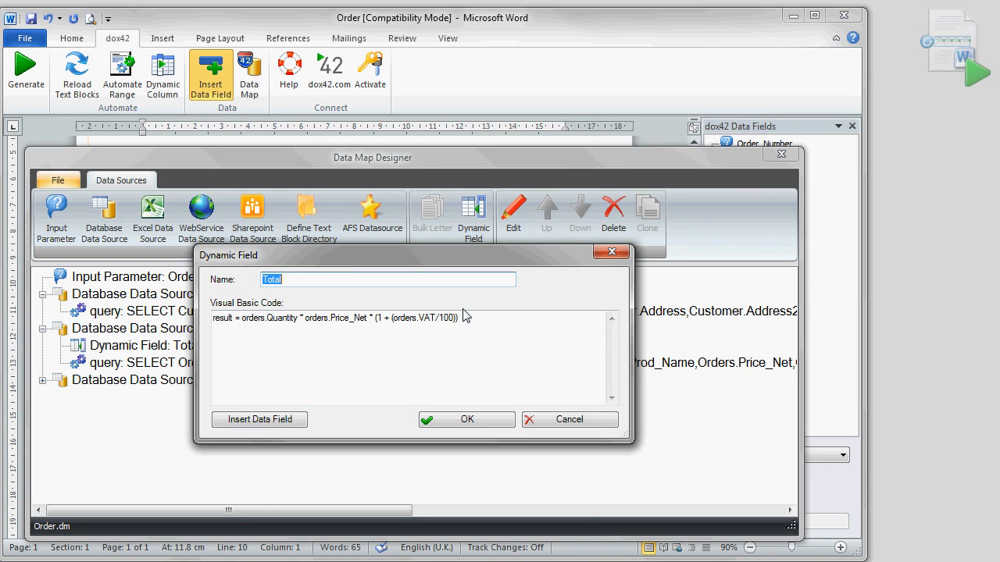
pyautogui.moveTo(400, 431)
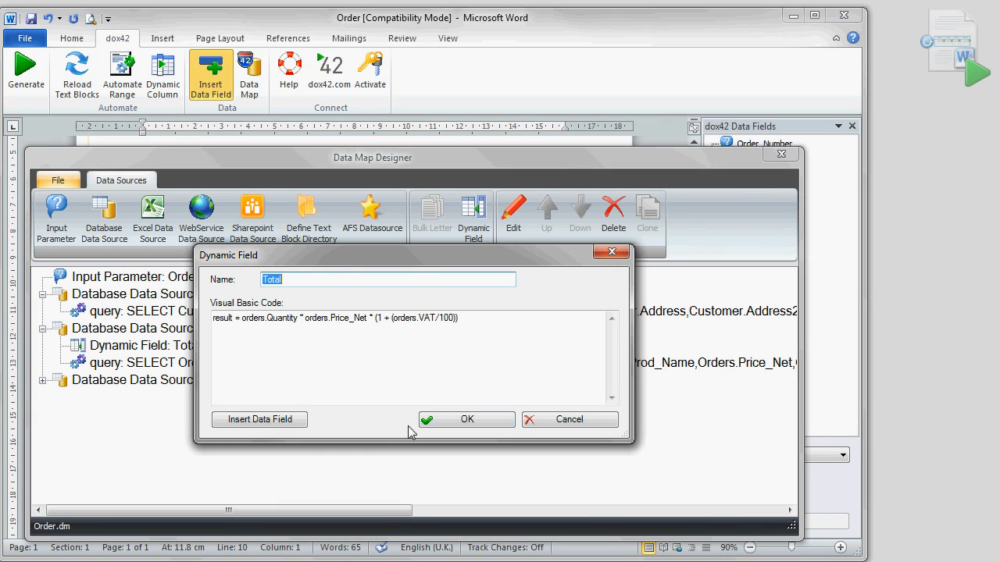
pyautogui.click(466, 418)
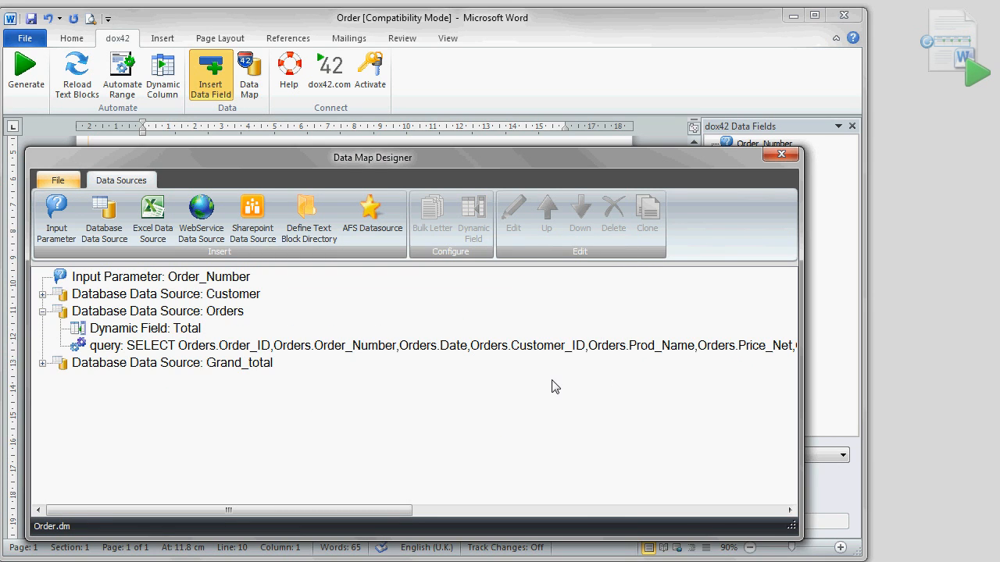
pyautogui.click(780, 155)
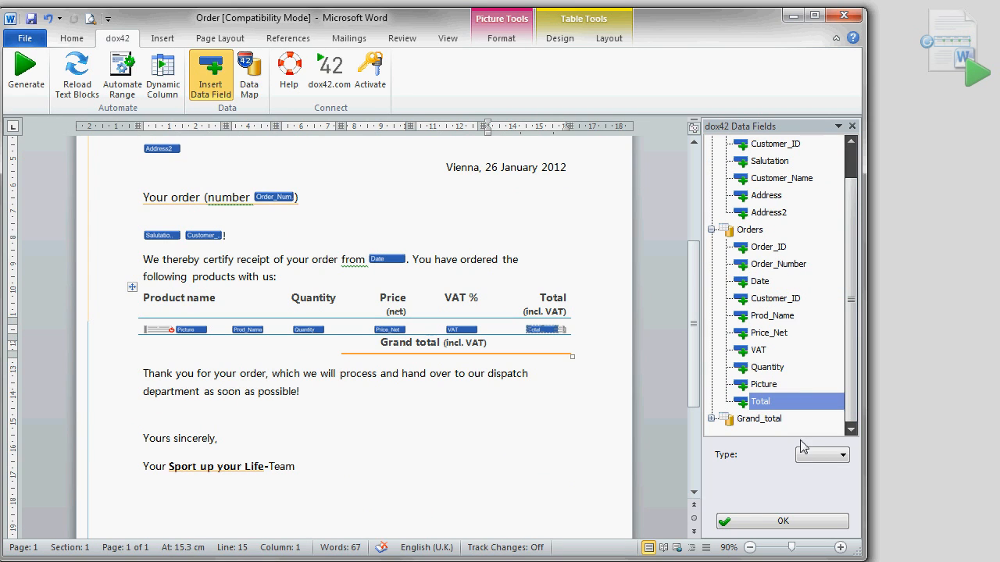
# Step: Insert Grand_total.GrandTotal as a Number formatted € 0.00 beside Grand total
pyautogui.scroll(-3)
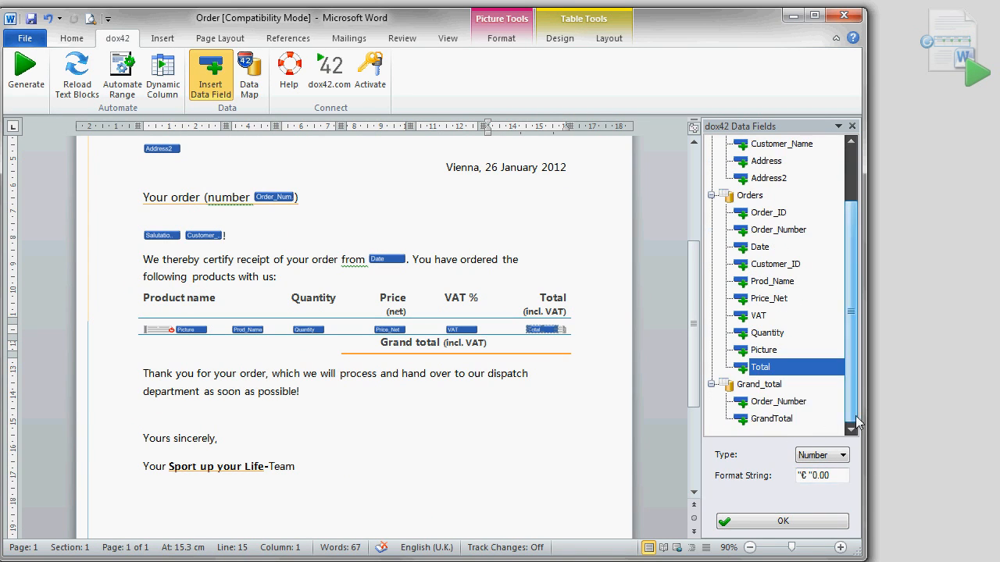
pyautogui.click(772, 419)
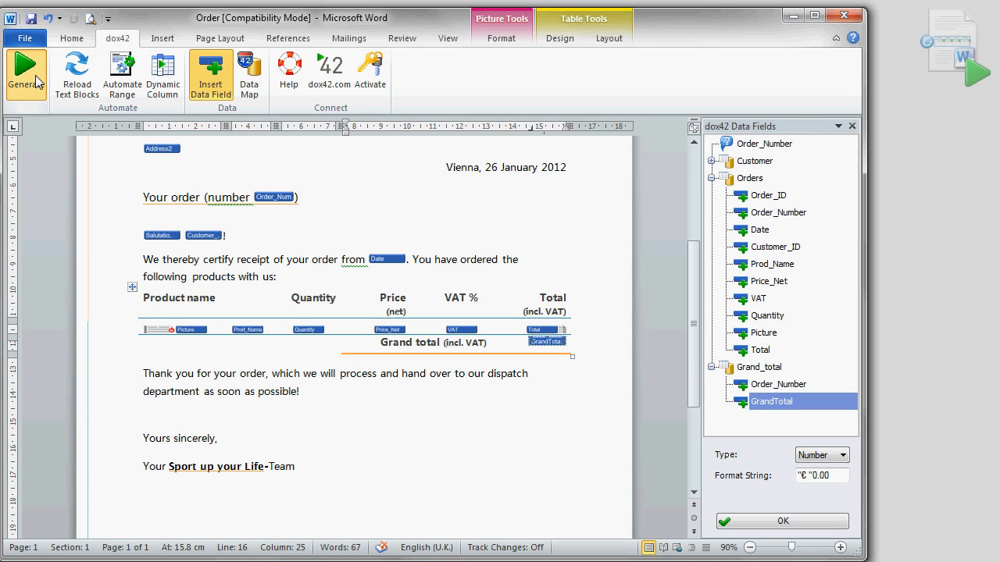
pyautogui.click(25, 70)
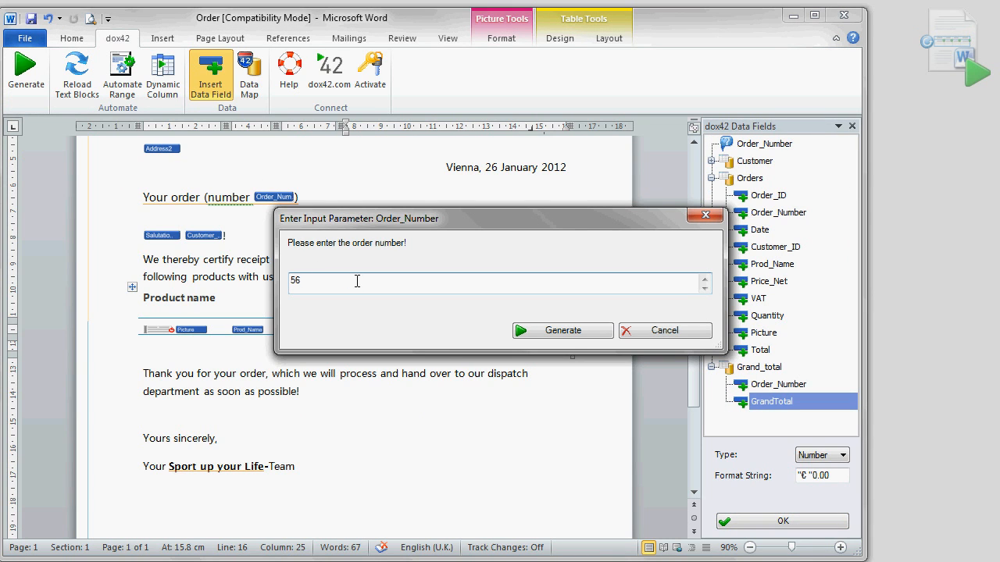
pyautogui.click(562, 331)
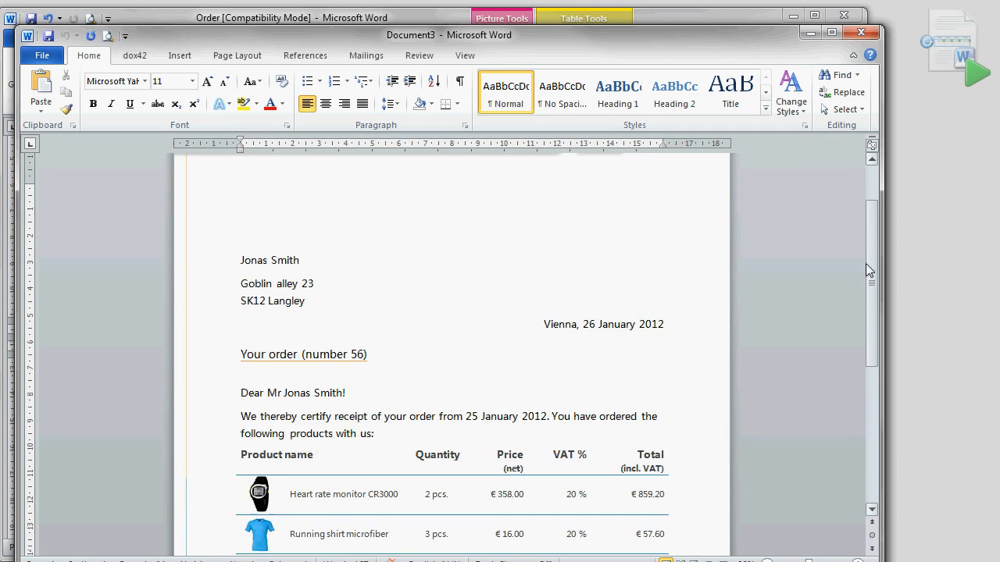
pyautogui.scroll(-3)
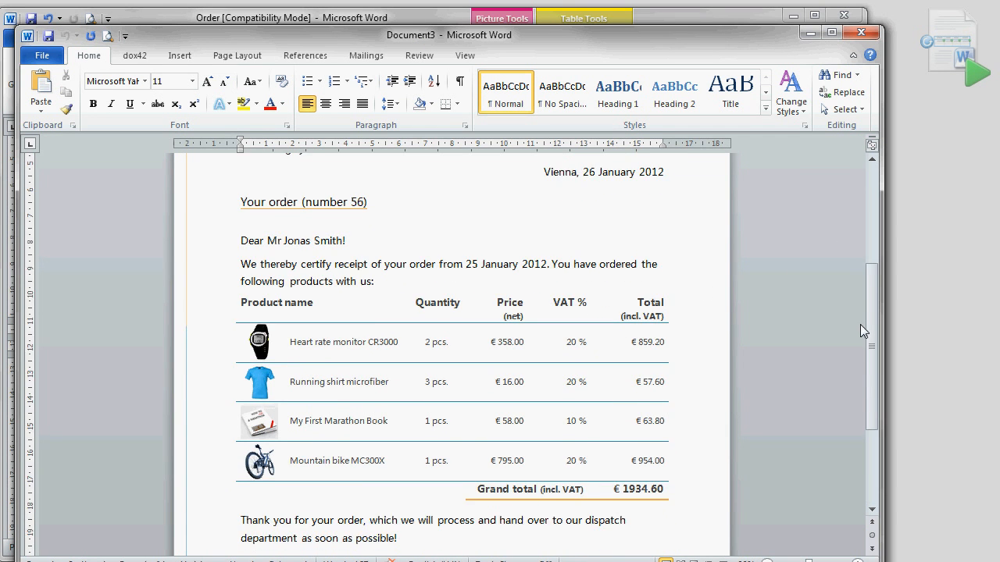
pyautogui.scroll(-3)
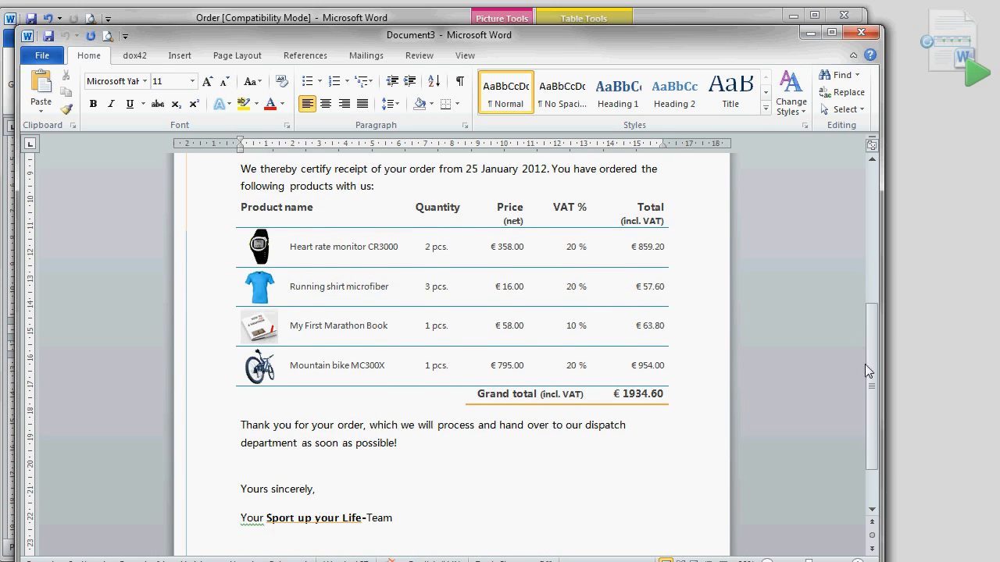
pyautogui.scroll(-3)
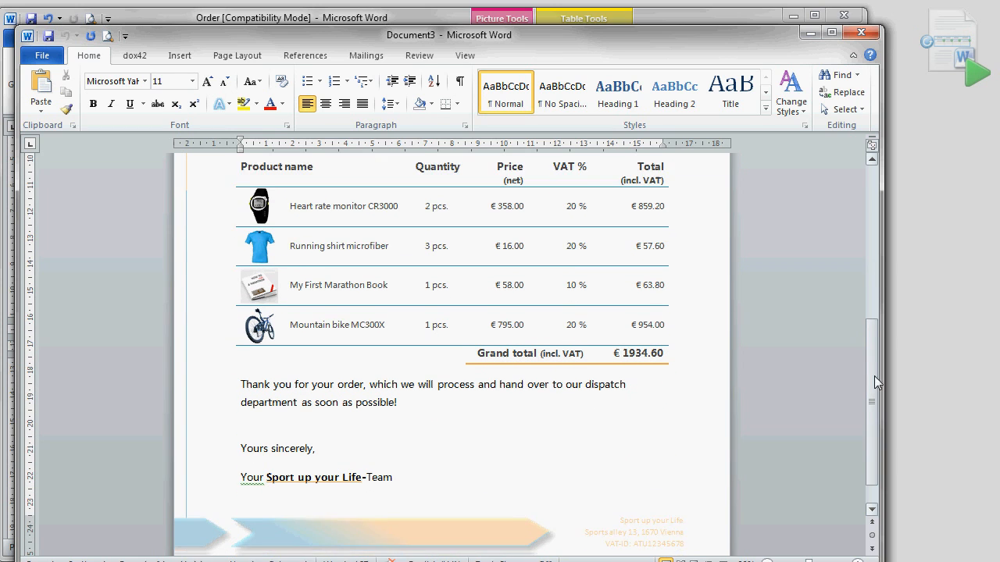